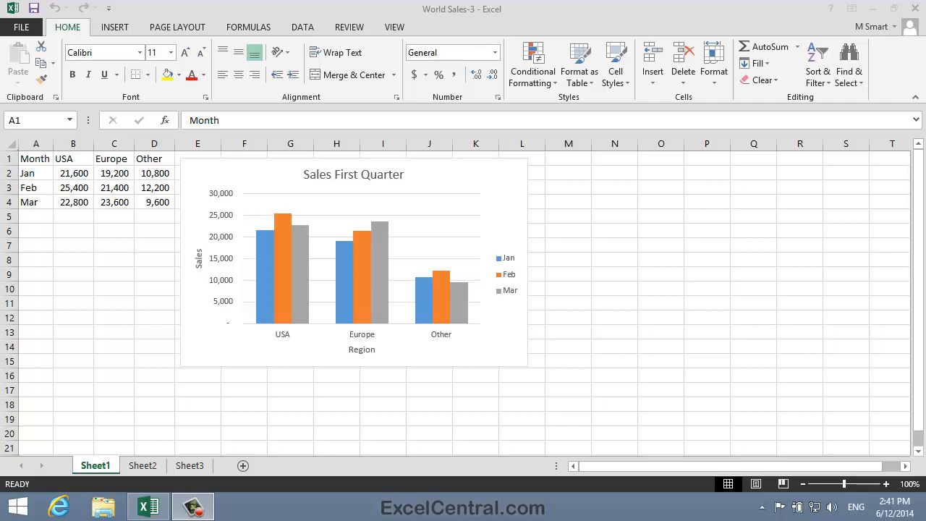
pyautogui.moveTo(605, 181)
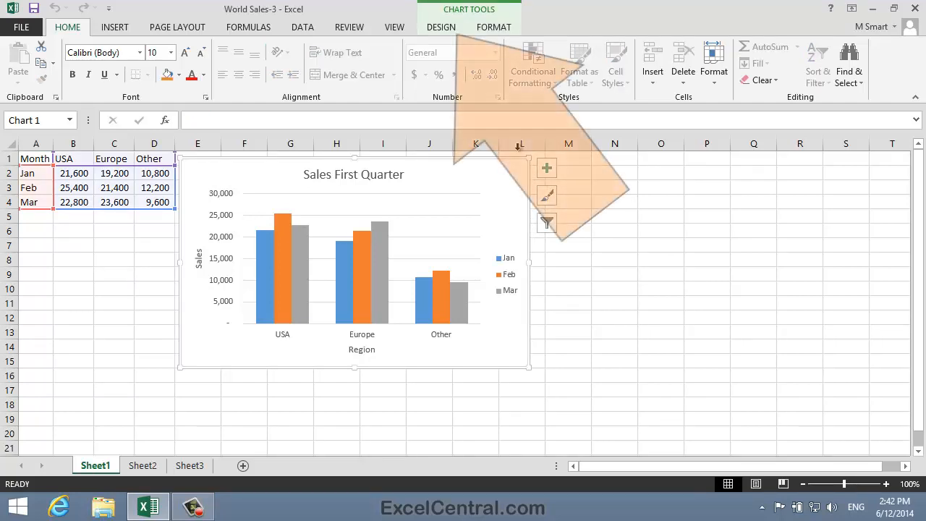
# Preview several chart styles from the Design gallery, then apply the dark Style 8
pyautogui.click(440, 26)
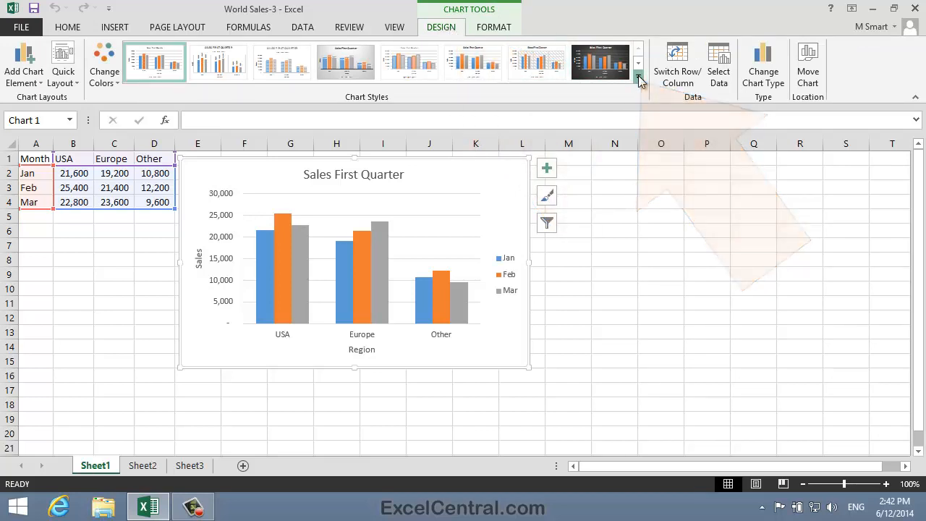
pyautogui.click(637, 64)
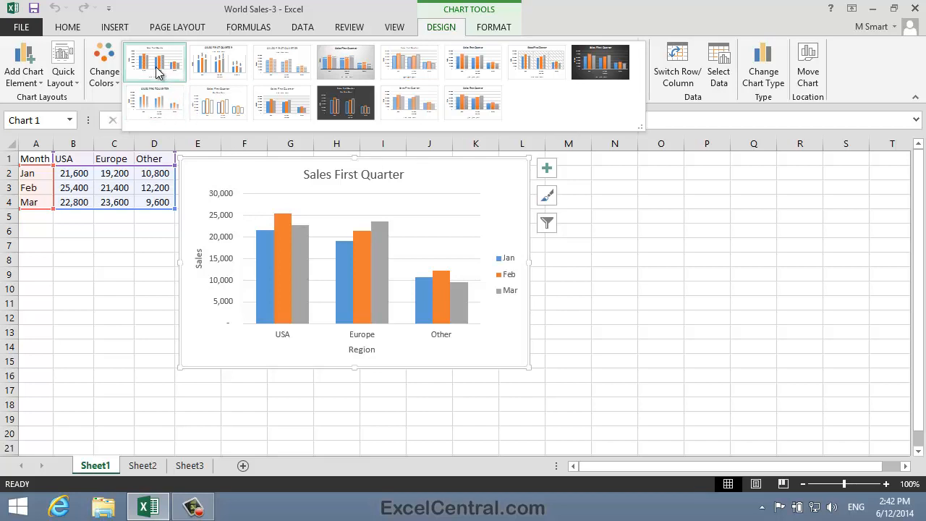
pyautogui.click(281, 61)
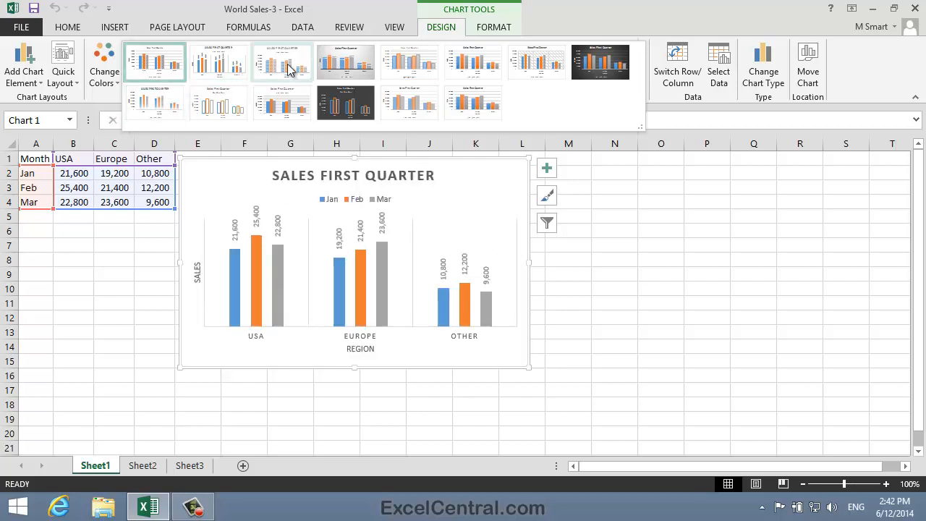
pyautogui.click(345, 61)
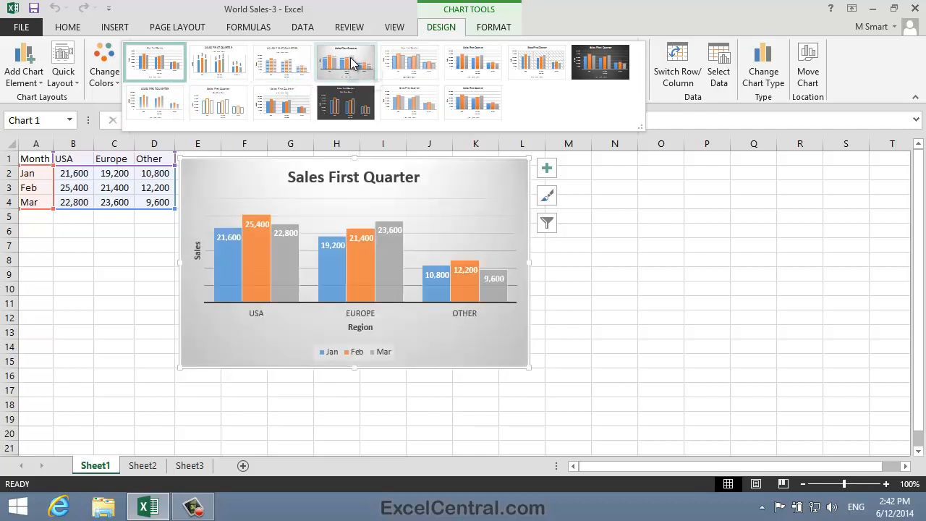
pyautogui.click(472, 61)
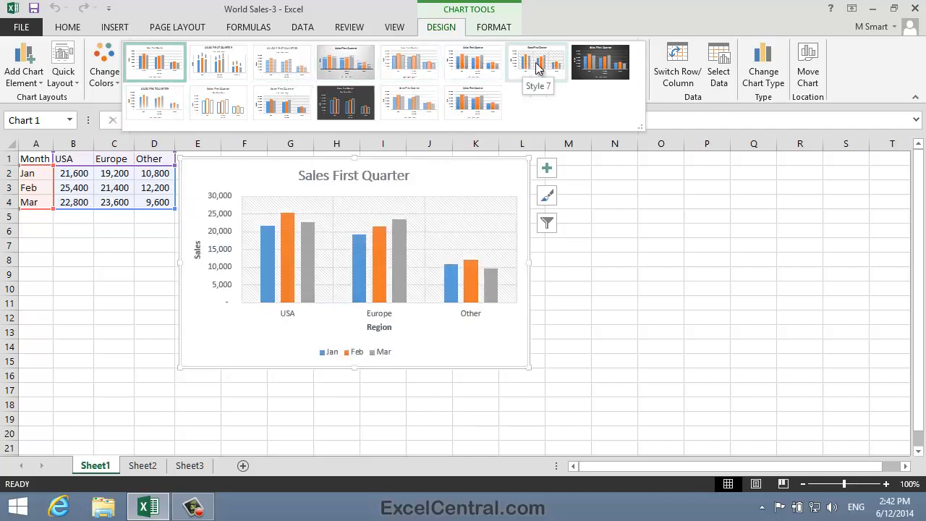
pyautogui.click(601, 61)
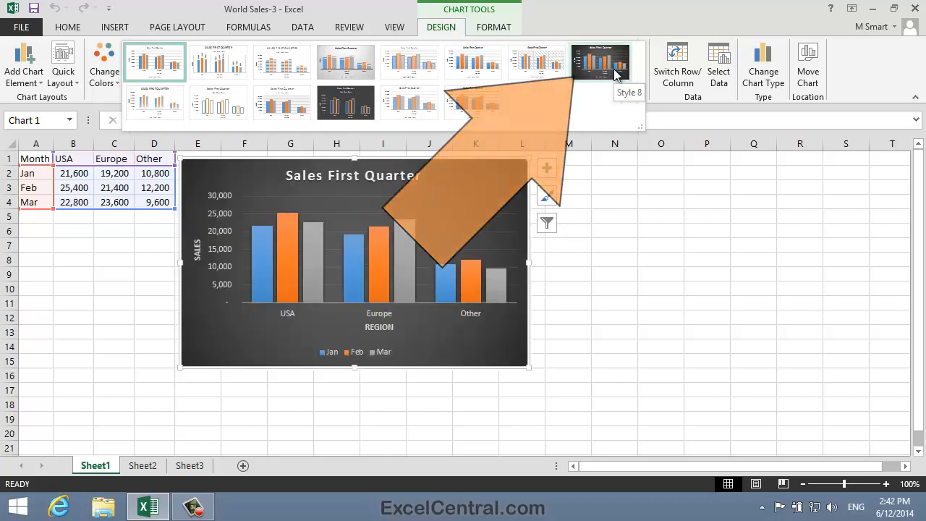
pyautogui.click(601, 60)
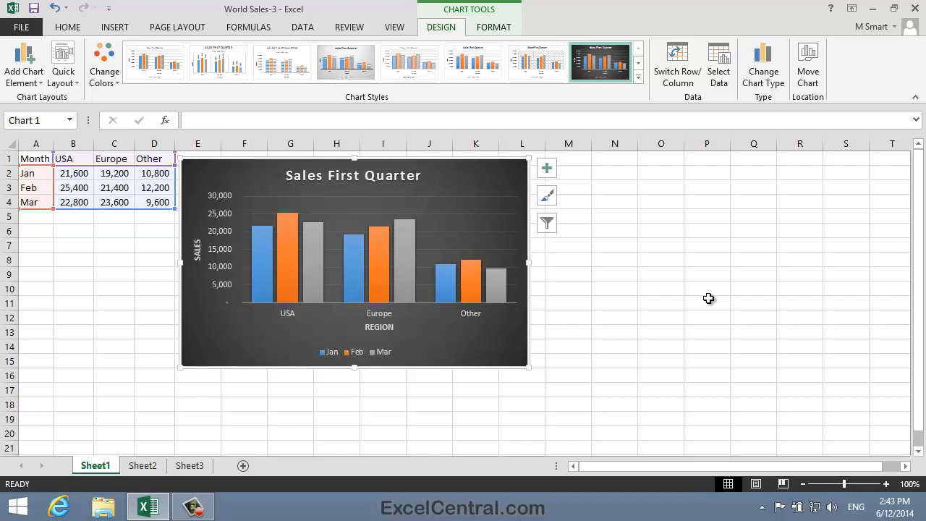
pyautogui.moveTo(281, 40)
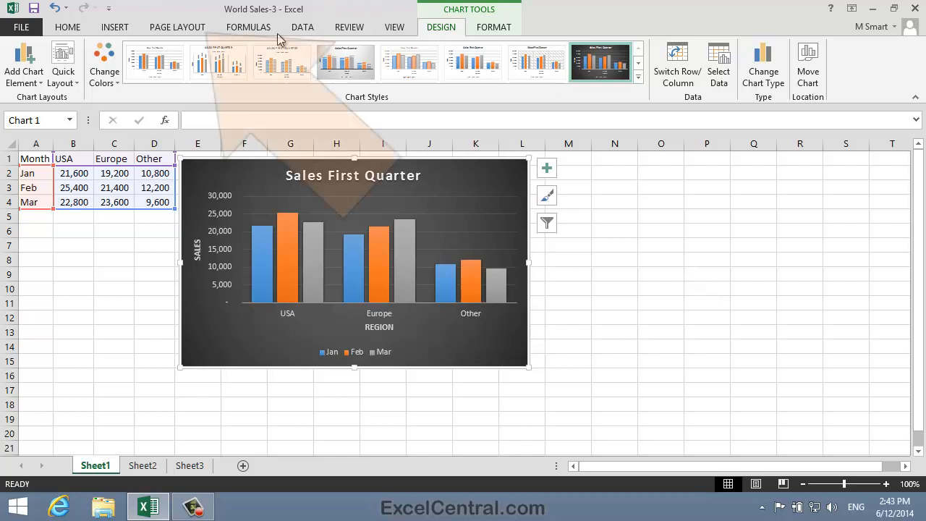
# Preview a few workbook themes from Page Layout and leave the gallery without choosing one
pyautogui.click(177, 26)
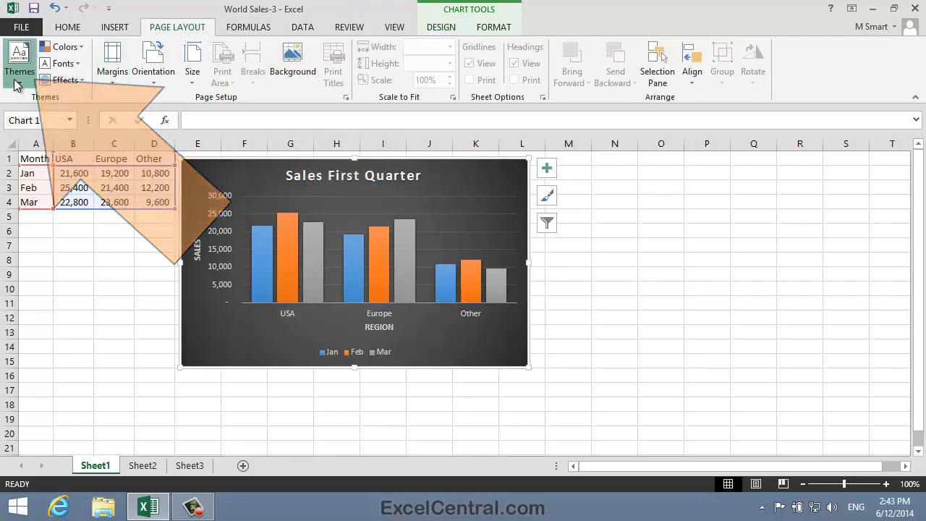
pyautogui.click(19, 61)
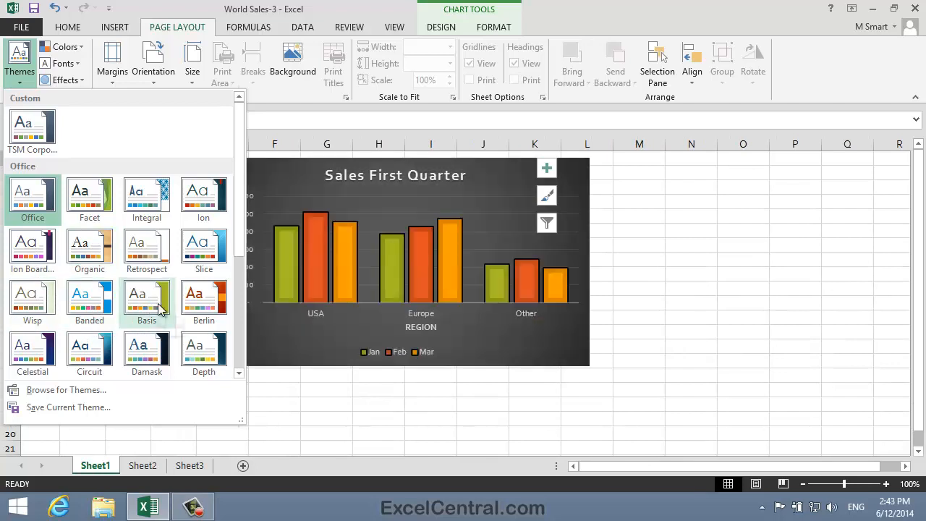
pyautogui.click(146, 351)
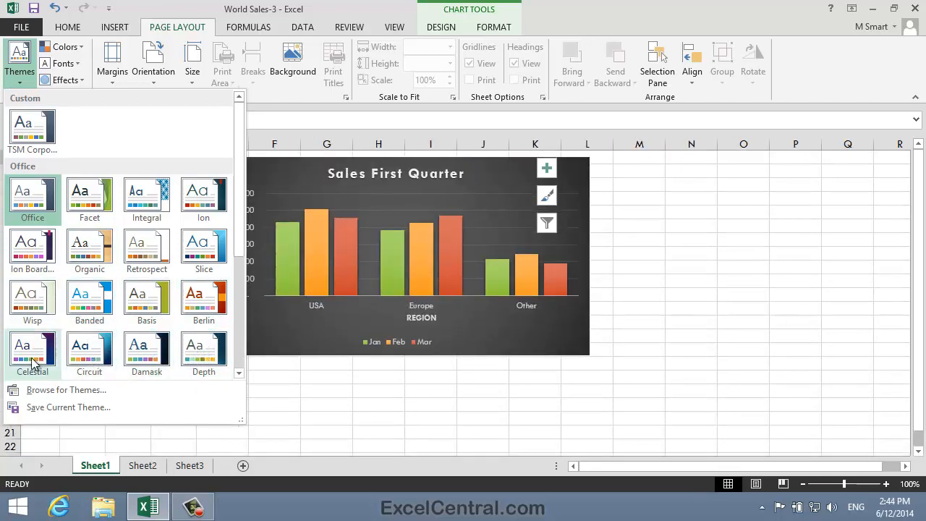
pyautogui.click(32, 196)
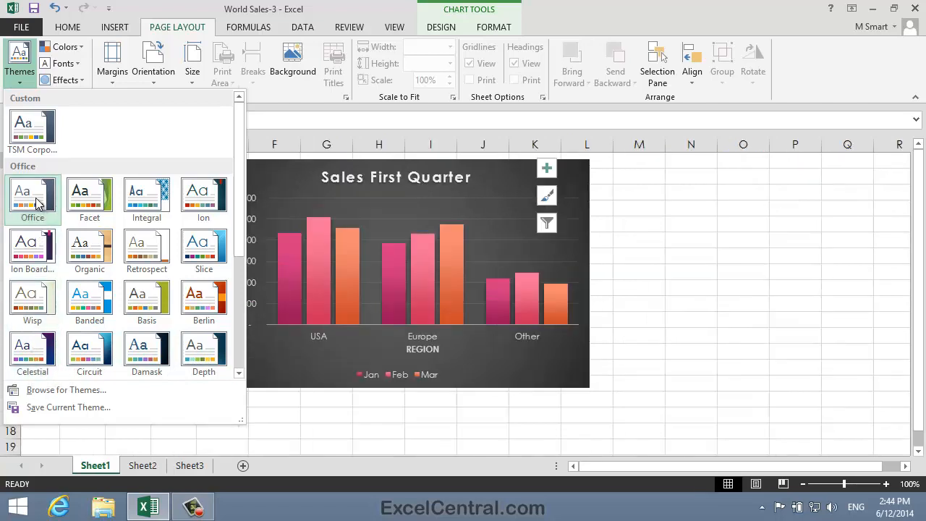
pyautogui.click(32, 196)
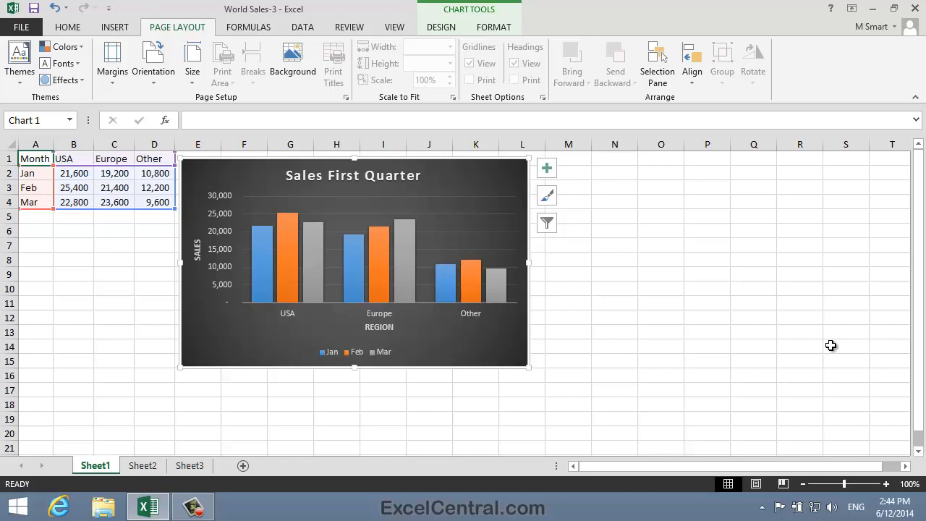
pyautogui.moveTo(512, 168)
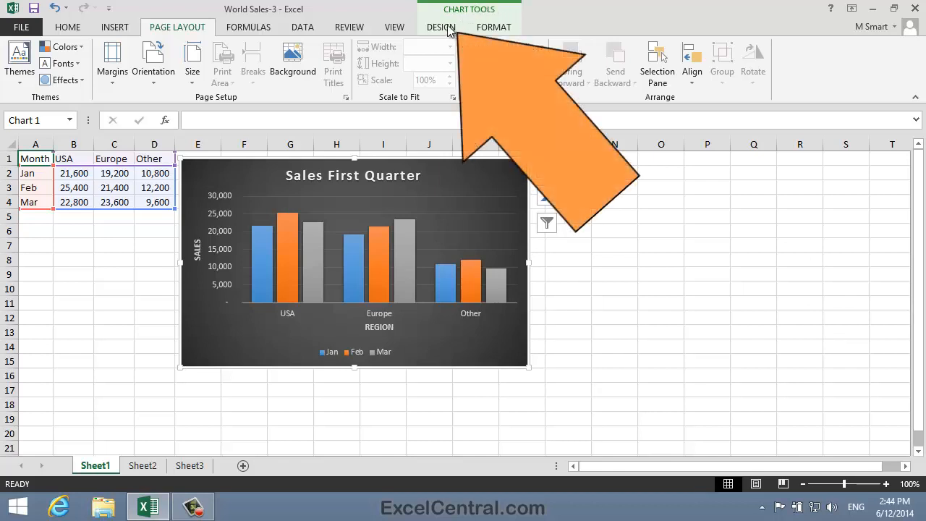
# From Change Colors, preview colour sets and apply Color 3 (orange, yellow, green)
pyautogui.click(440, 26)
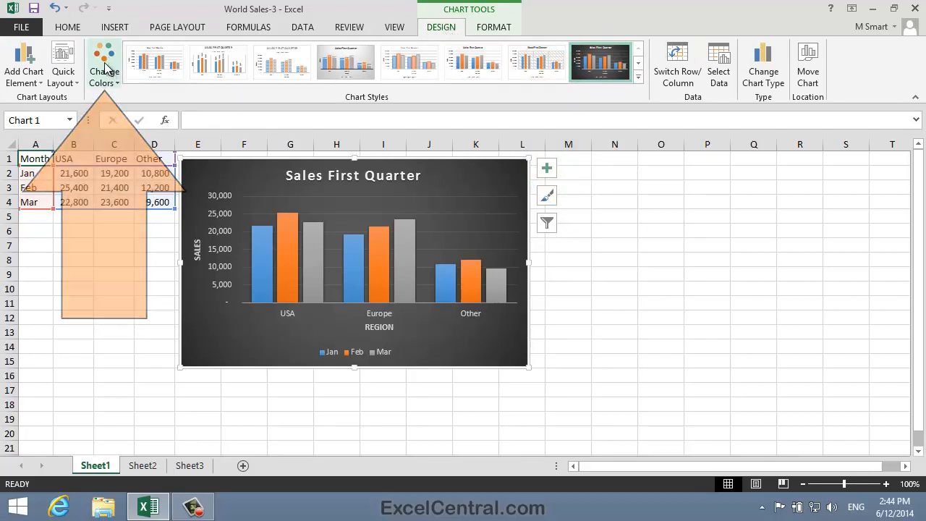
pyautogui.click(104, 65)
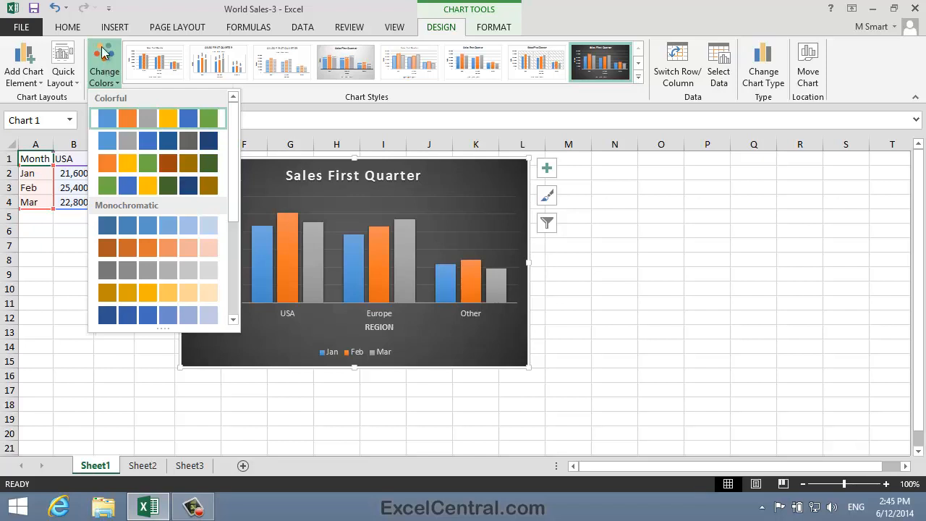
pyautogui.moveTo(123, 103)
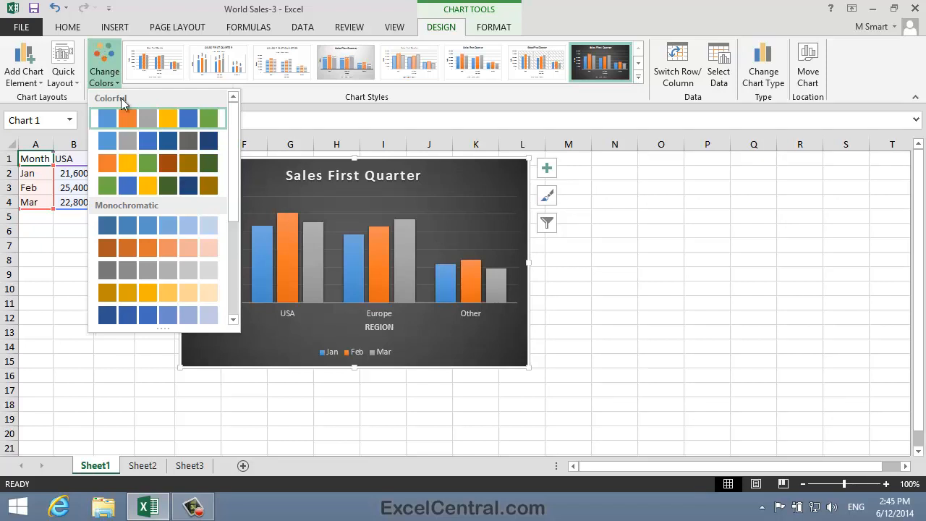
pyautogui.click(147, 163)
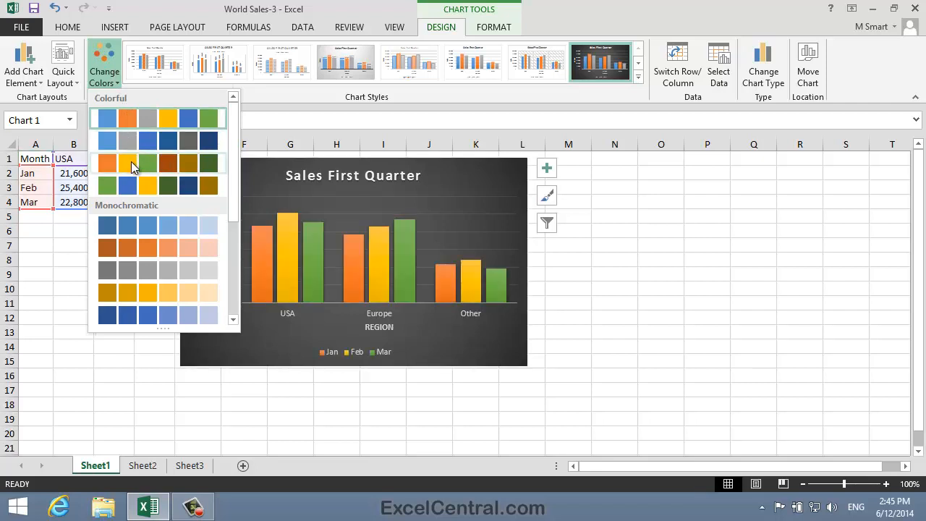
pyautogui.click(127, 185)
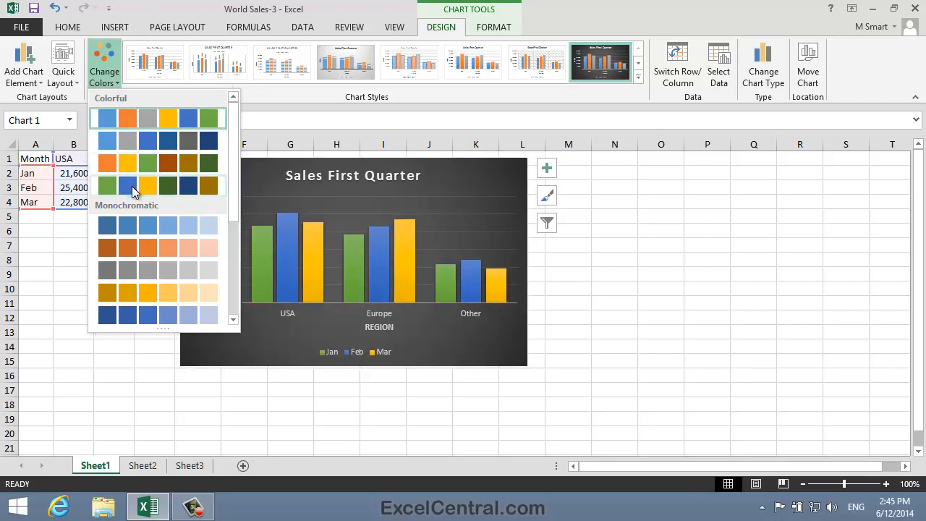
pyautogui.click(127, 161)
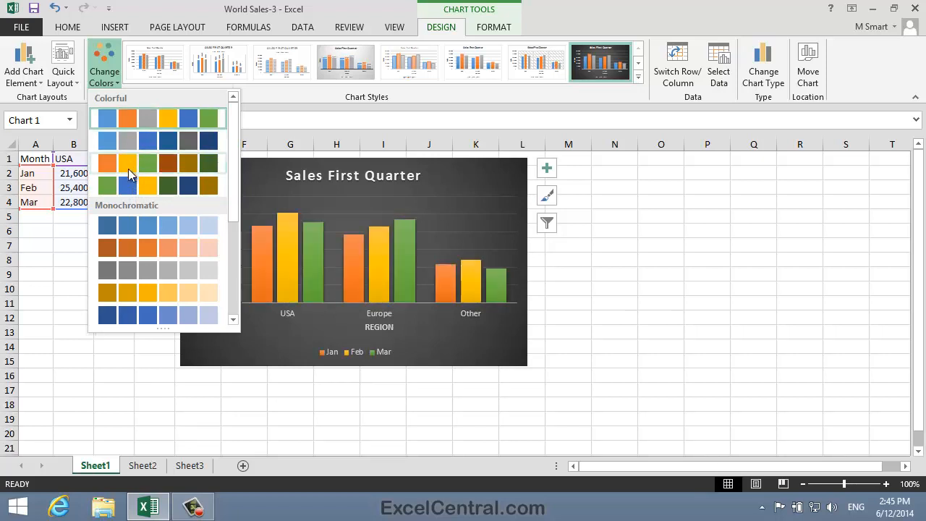
pyautogui.moveTo(127, 164)
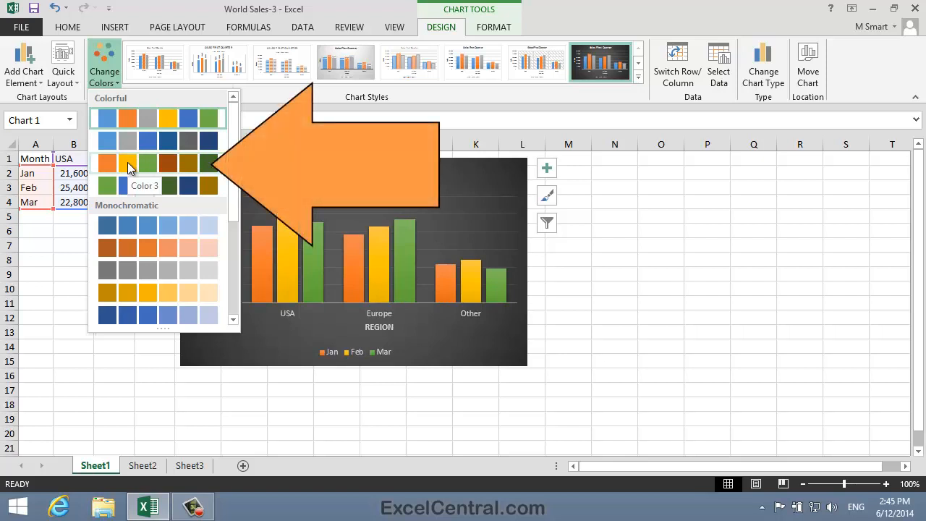
pyautogui.click(127, 162)
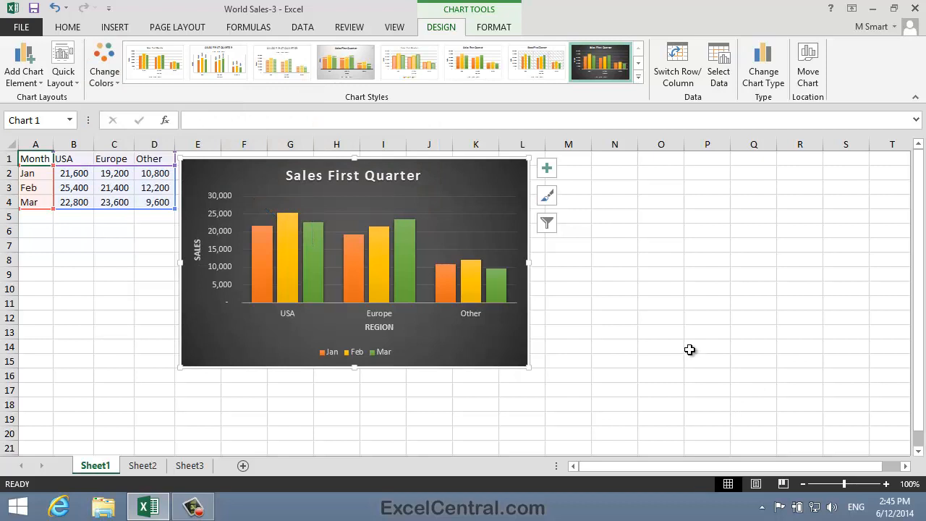
pyautogui.moveTo(669, 299)
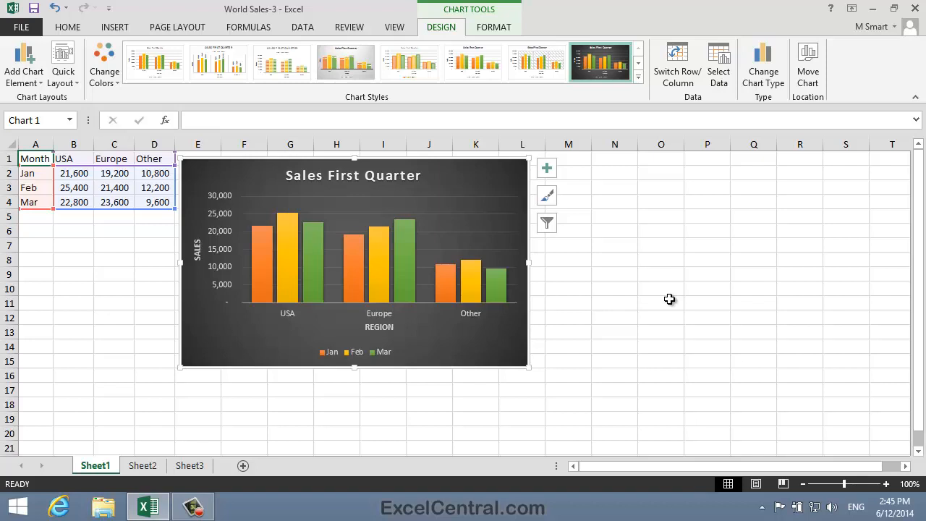
# Via the chart's Chart Styles button, apply Color 4 (green, blue, yellow)
pyautogui.click(659, 303)
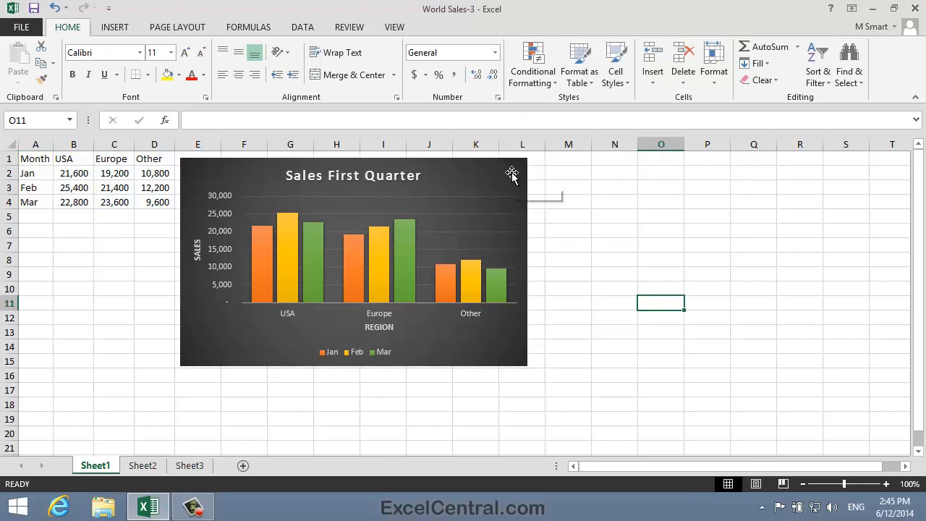
pyautogui.click(353, 261)
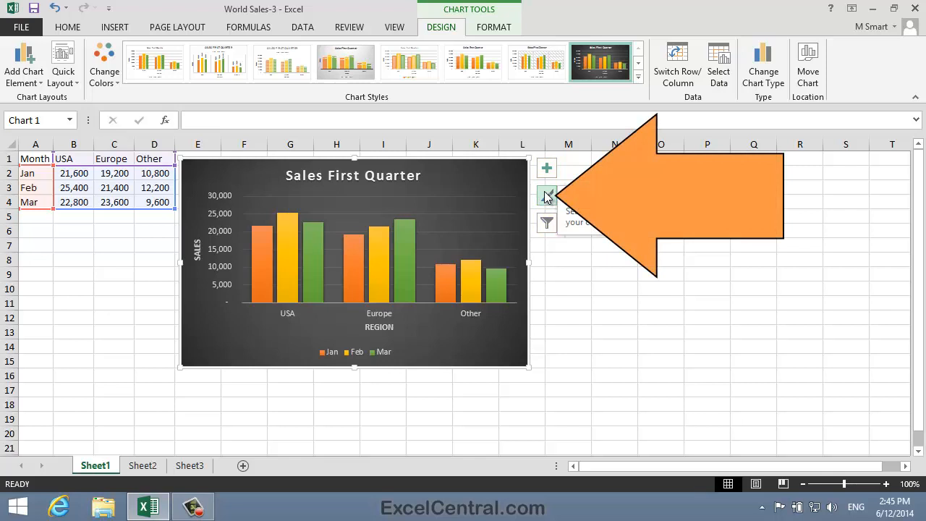
pyautogui.click(547, 197)
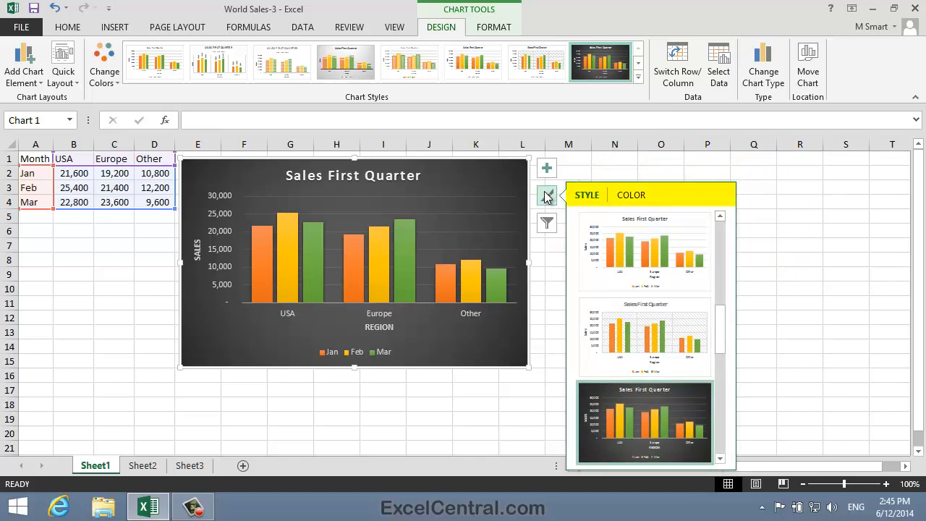
pyautogui.moveTo(596, 196)
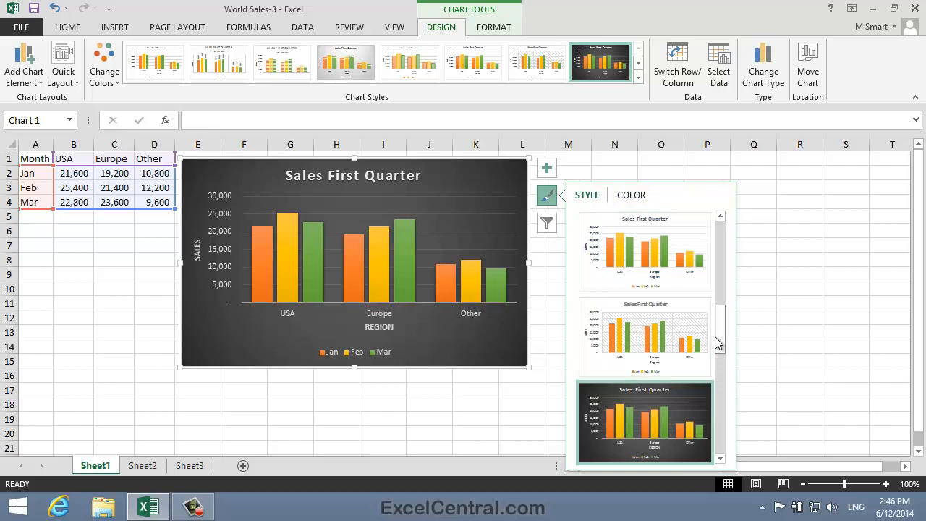
pyautogui.scroll(3)
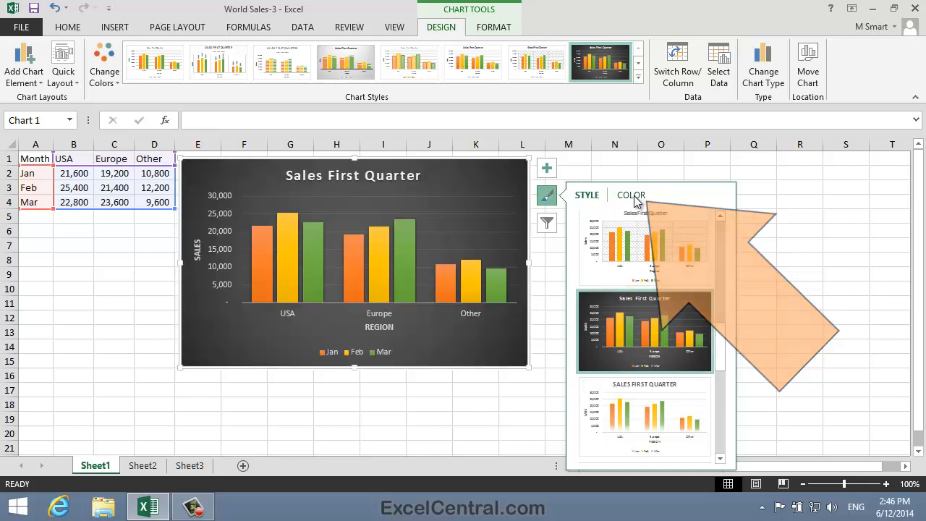
pyautogui.click(631, 193)
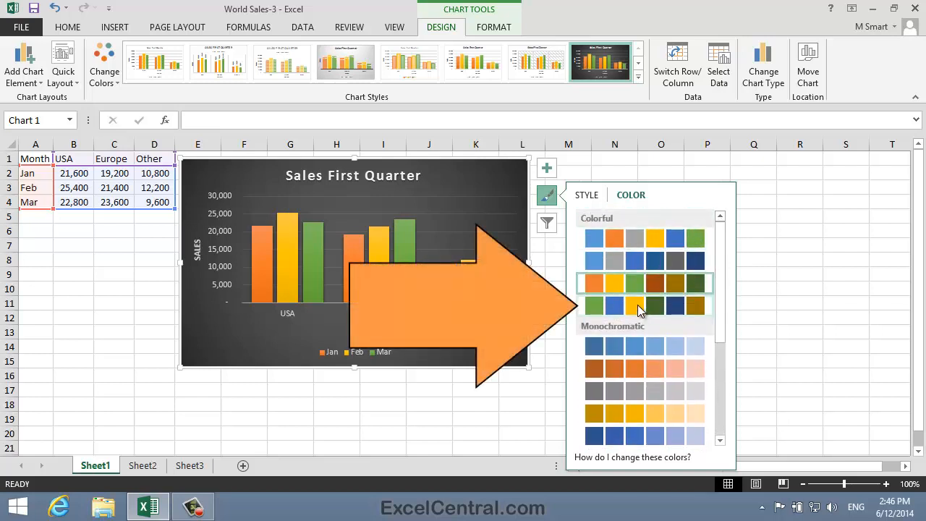
pyautogui.click(644, 304)
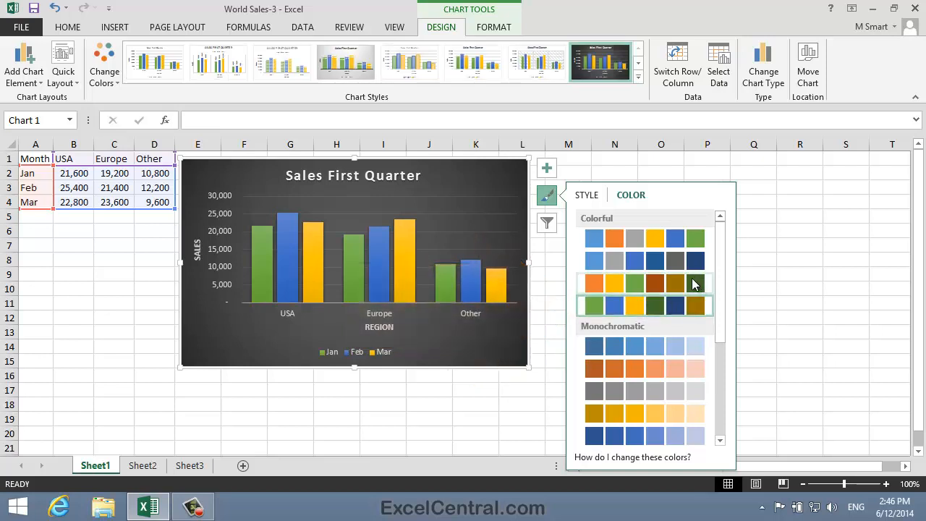
pyautogui.click(547, 196)
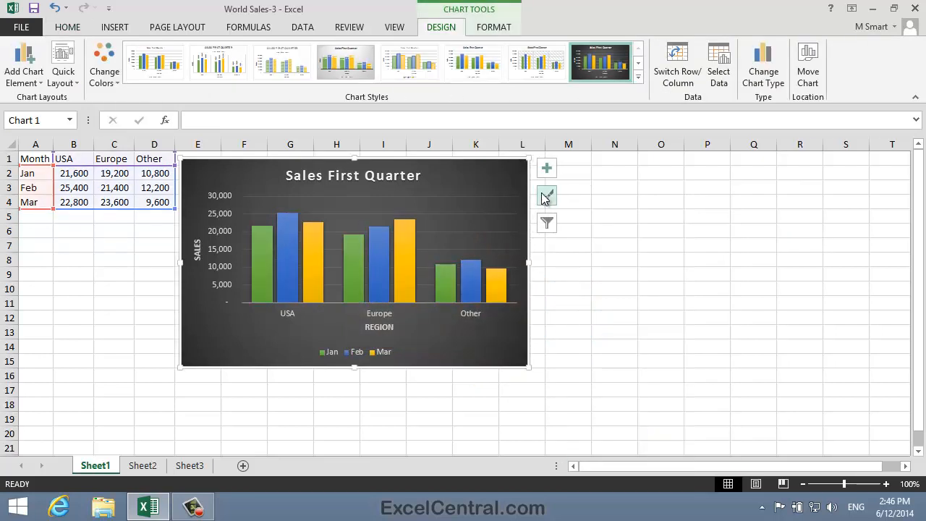
pyautogui.moveTo(547, 197)
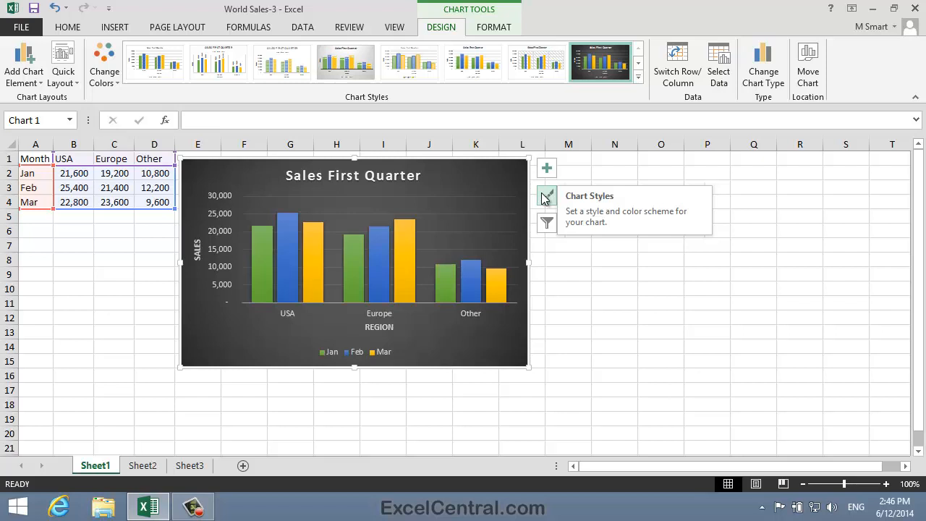
# Close Excel and discard the unsaved changes with Don't Save
pyautogui.click(614, 259)
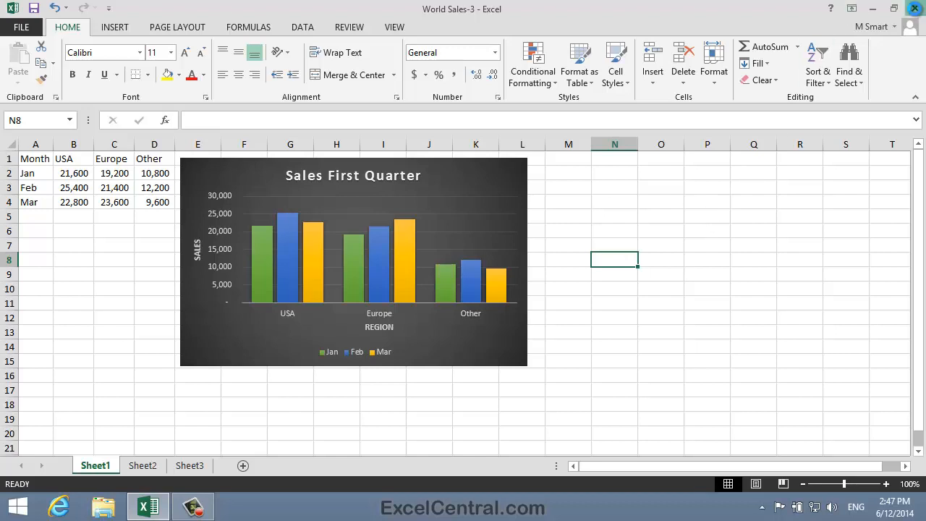
pyautogui.click(915, 9)
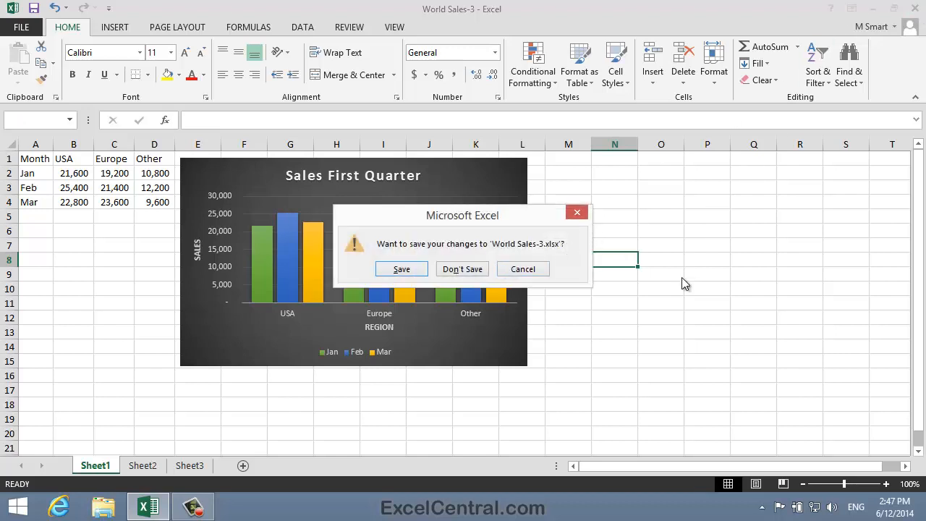
pyautogui.click(463, 268)
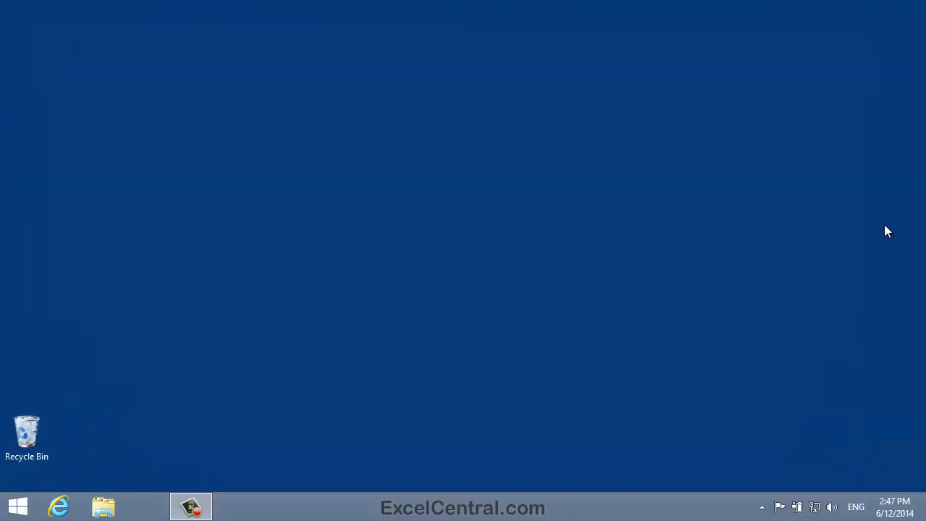